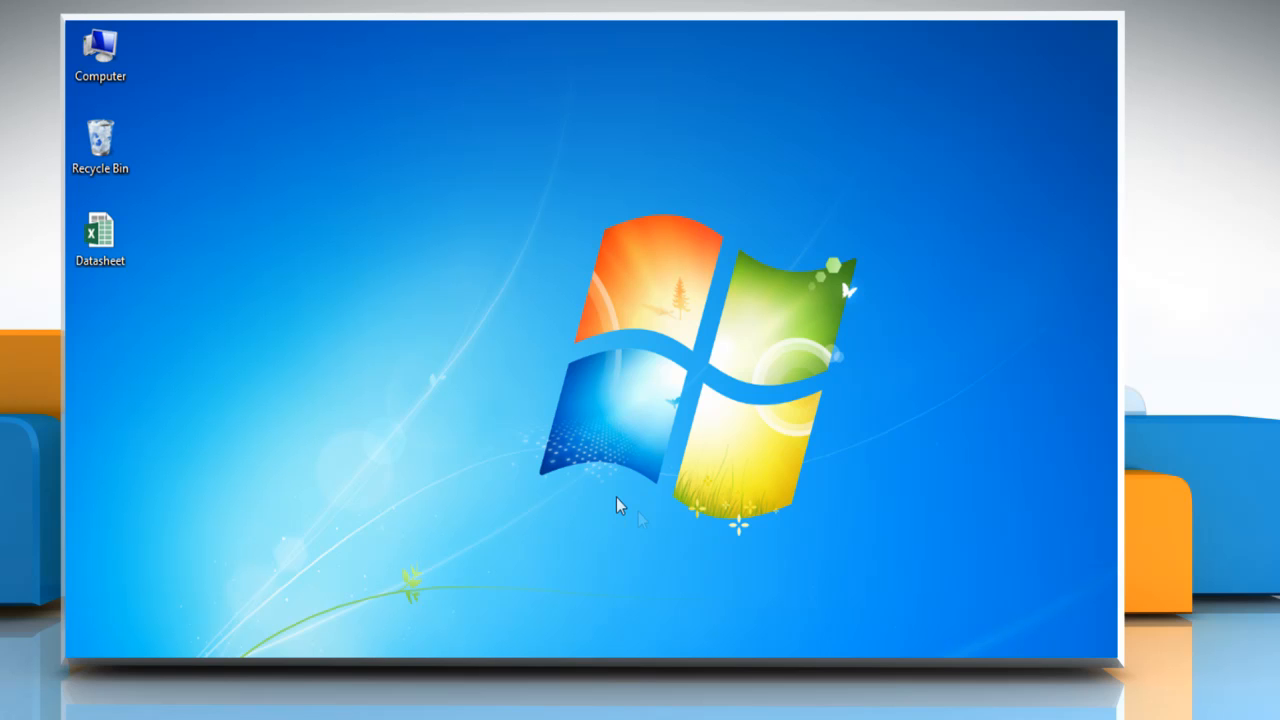
pyautogui.moveTo(300, 338)
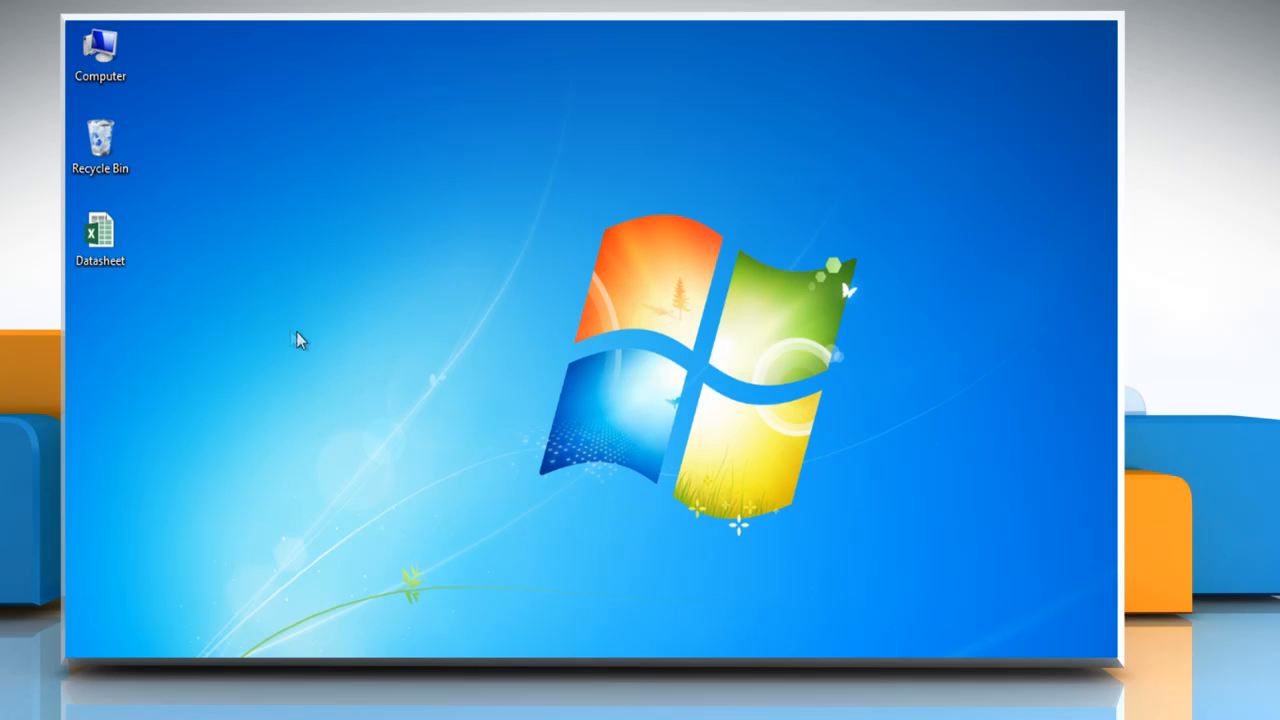
# Open the Datasheet workbook from the desktop; it appears in Protected View with a warning bar.
pyautogui.doubleClick(99, 228)
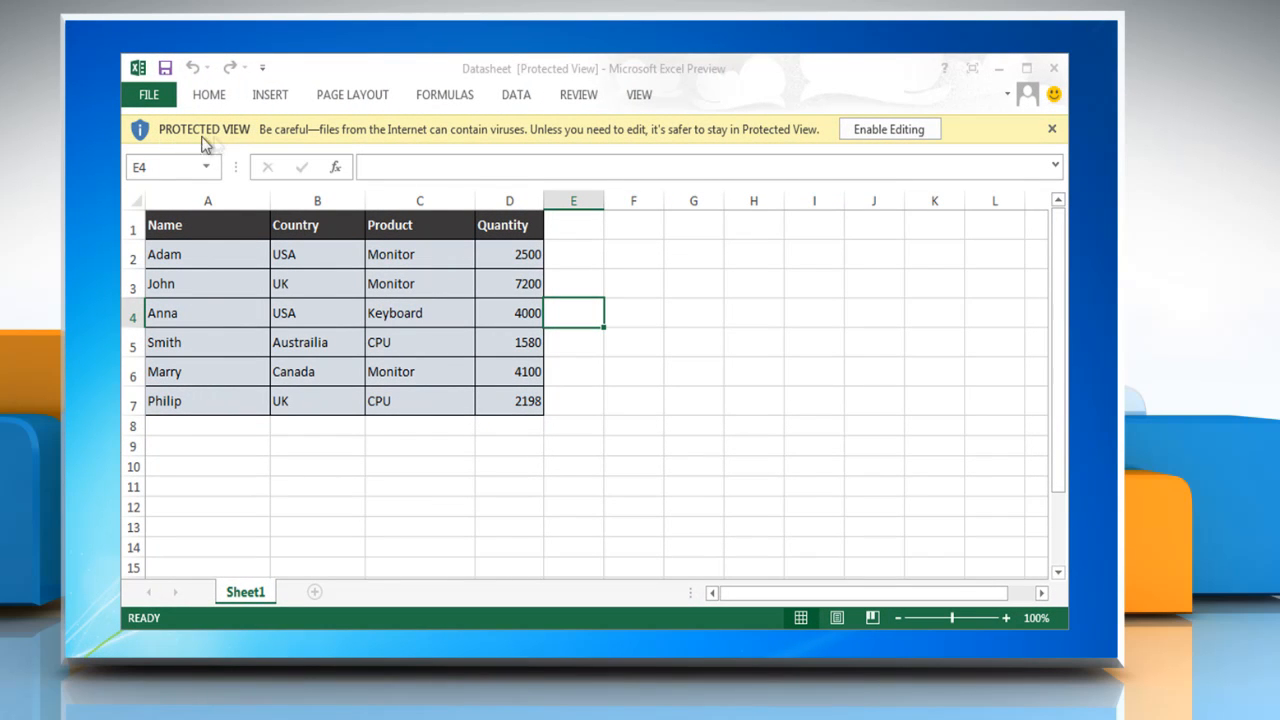
pyautogui.moveTo(505, 145)
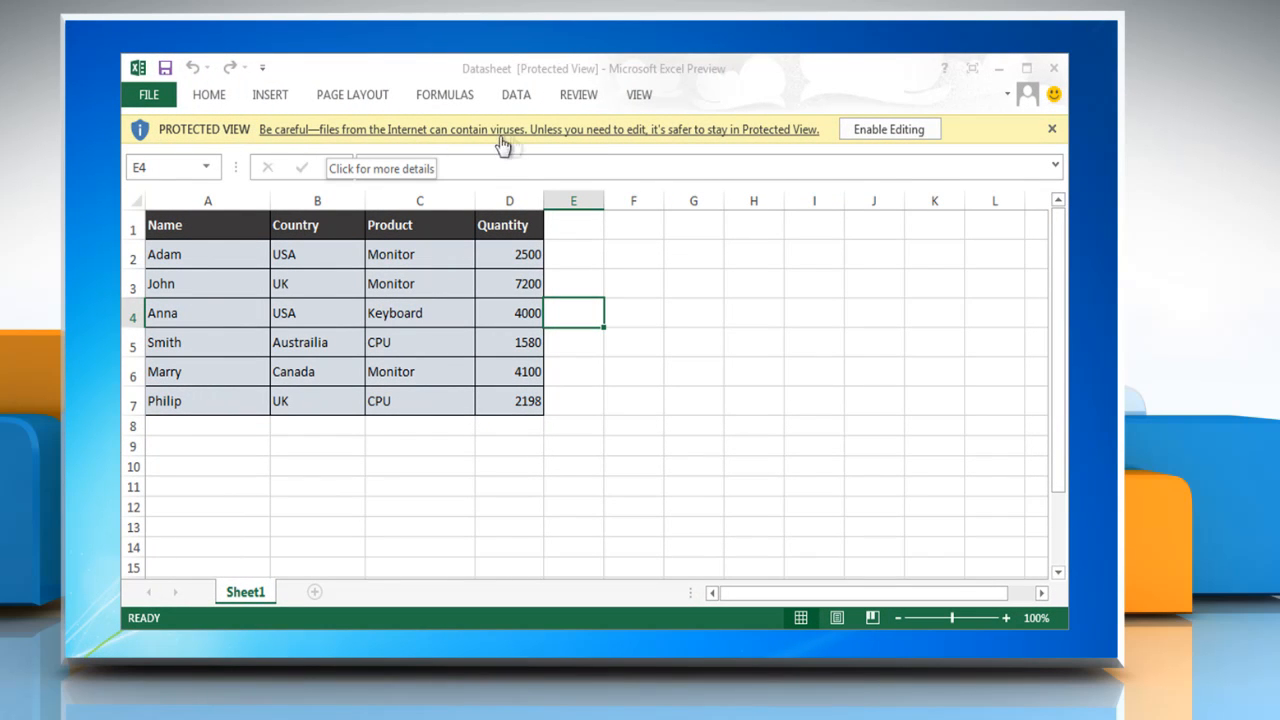
pyautogui.moveTo(565, 140)
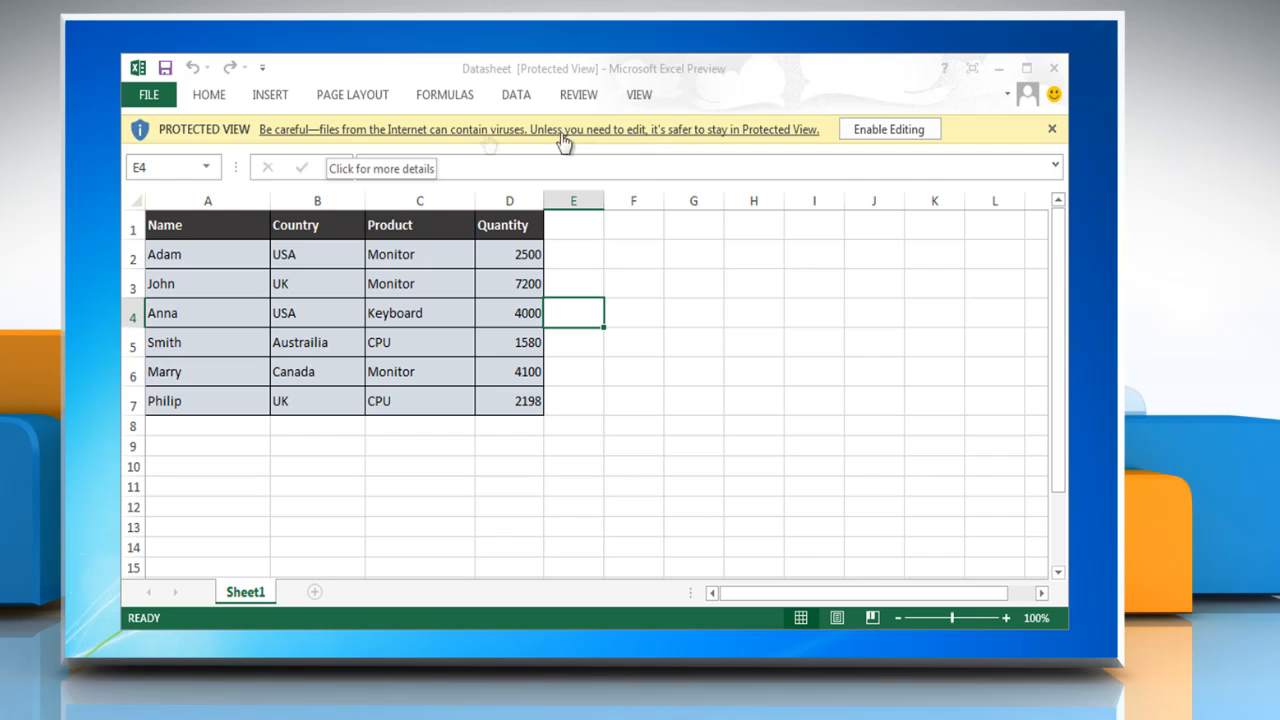
# Go to File > Options and show the Trust Center page of Excel Options.
pyautogui.click(148, 94)
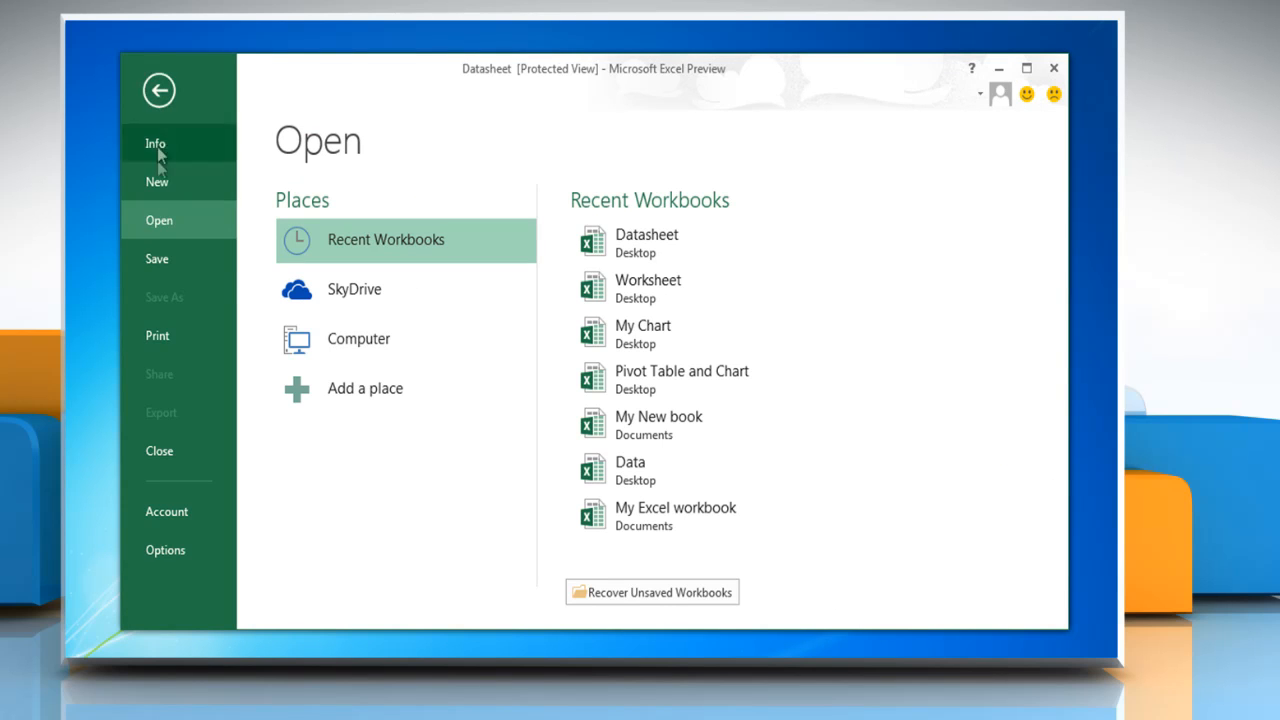
pyautogui.click(165, 550)
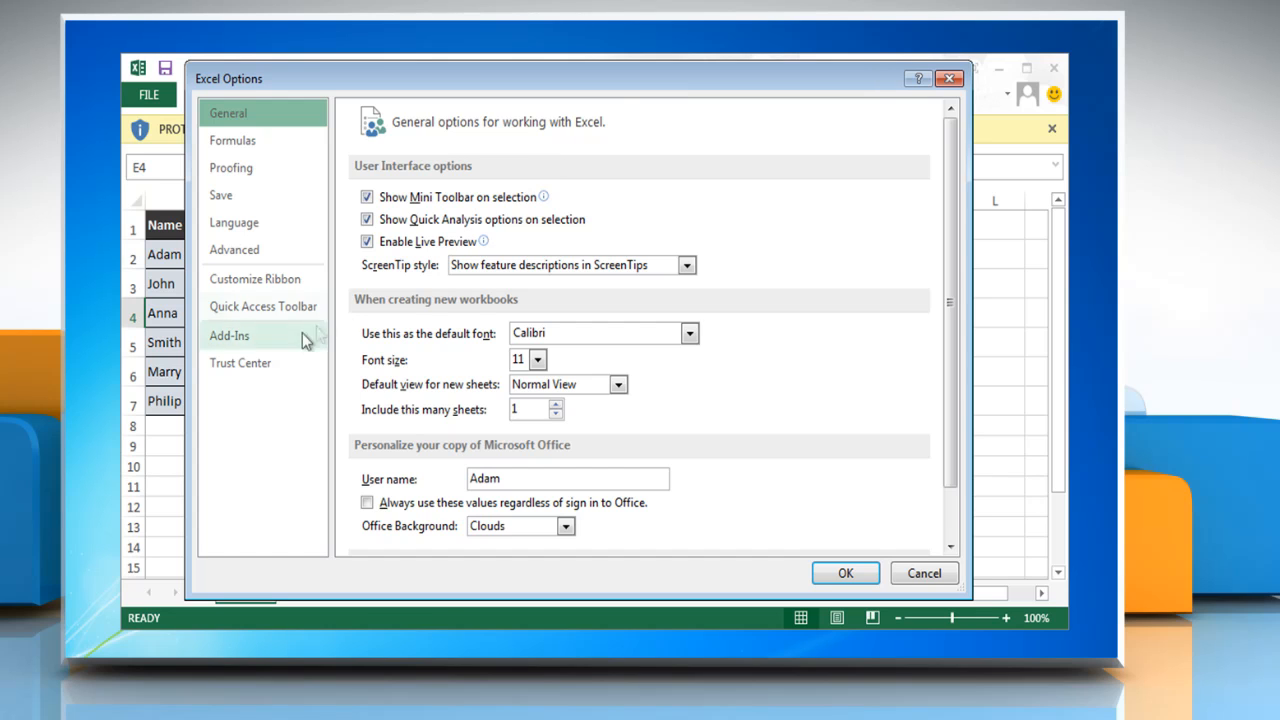
pyautogui.click(240, 362)
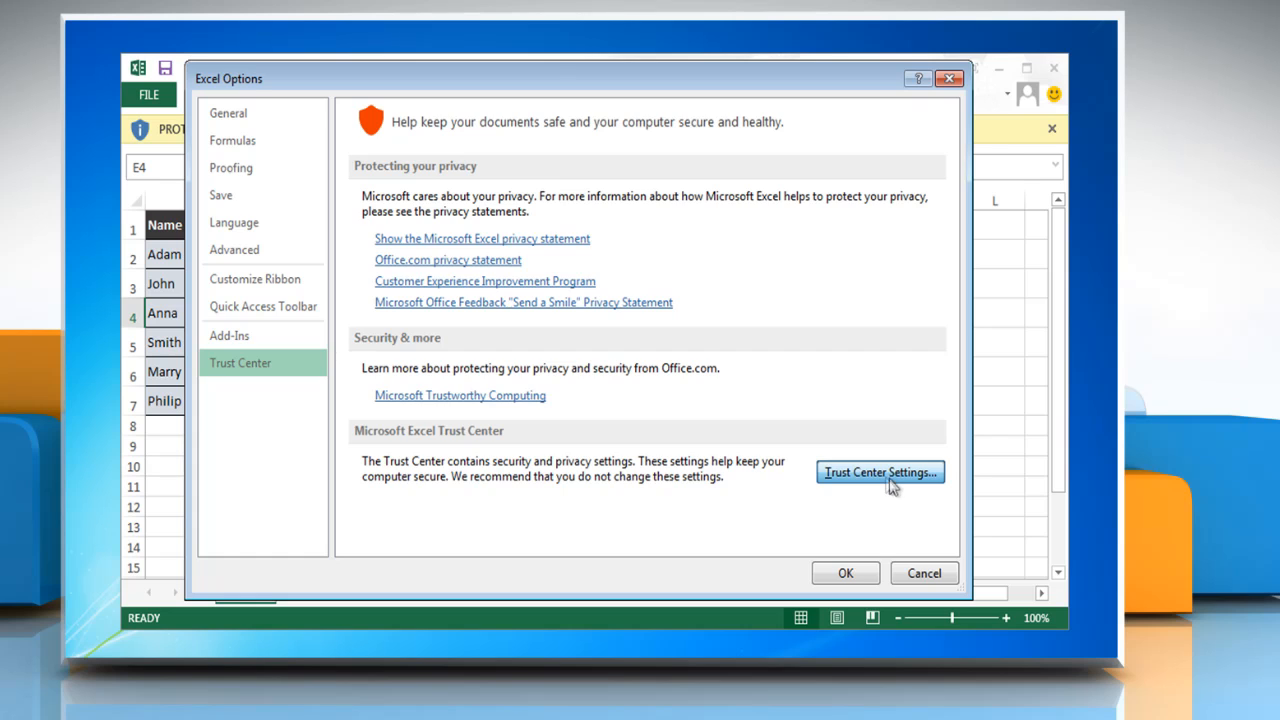
# In Trust Center Settings, uncheck Protected View for files originating from the Internet.
pyautogui.click(879, 472)
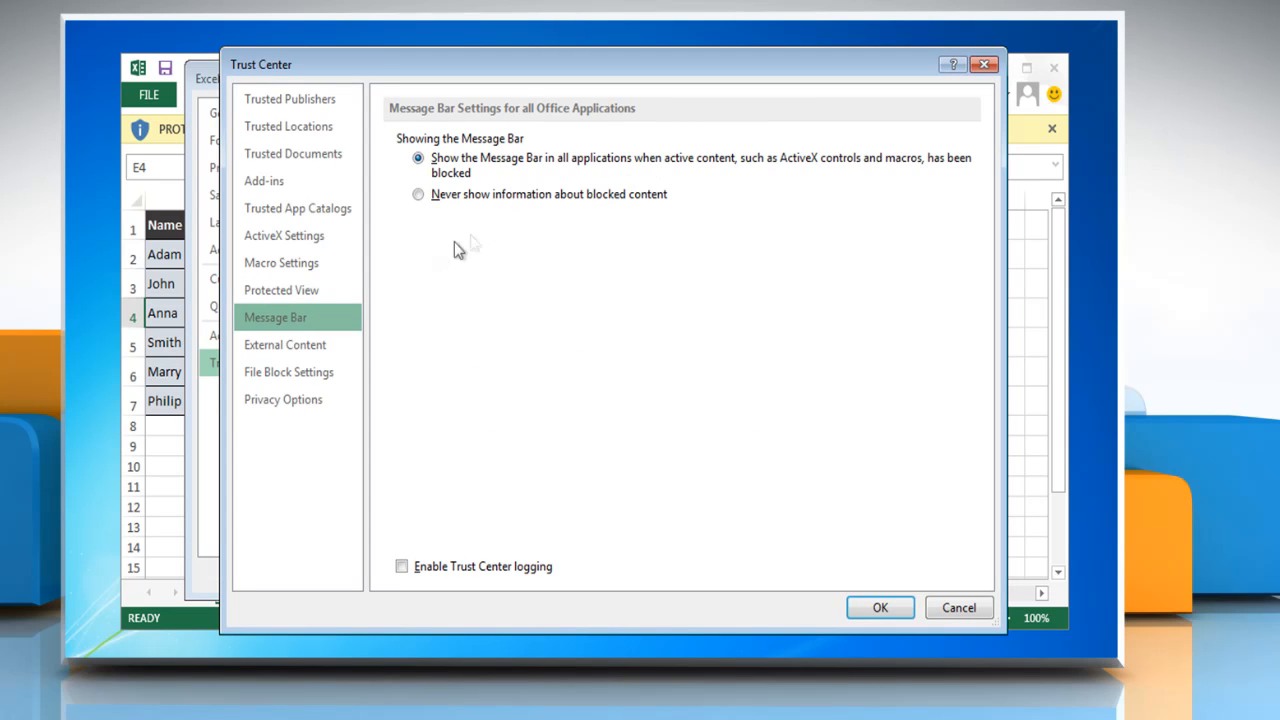
pyautogui.click(281, 290)
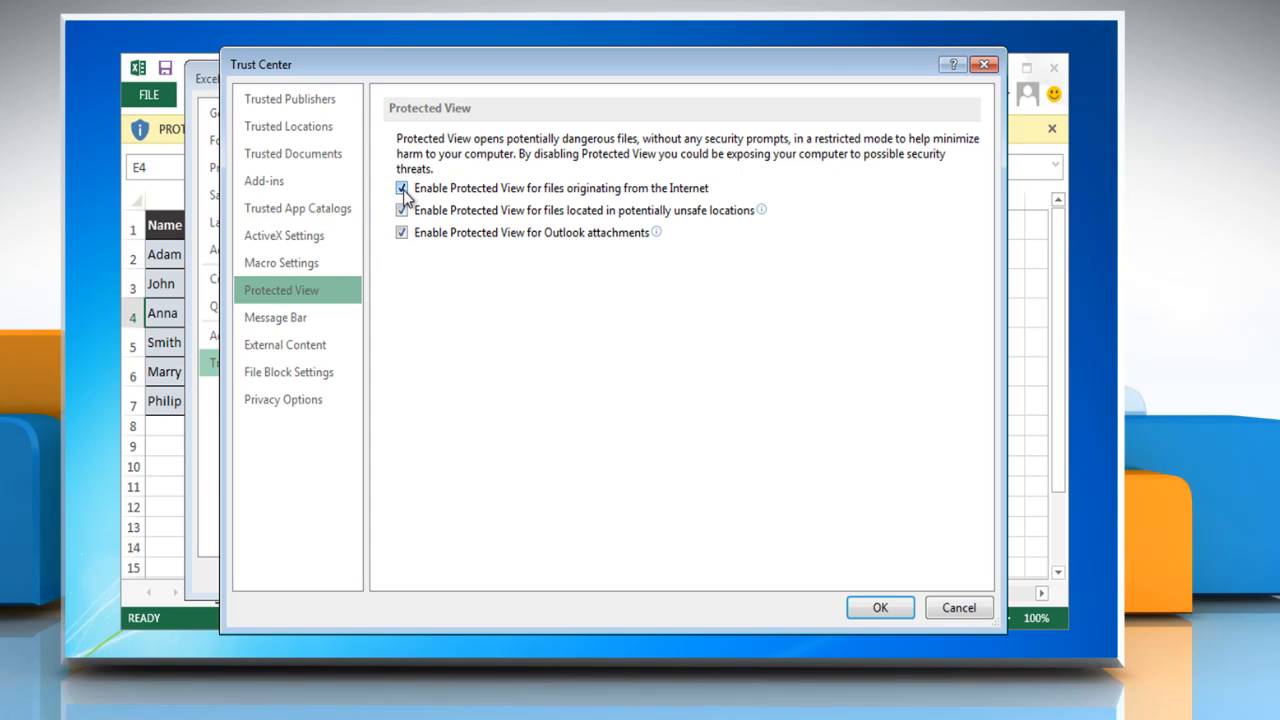
pyautogui.click(401, 188)
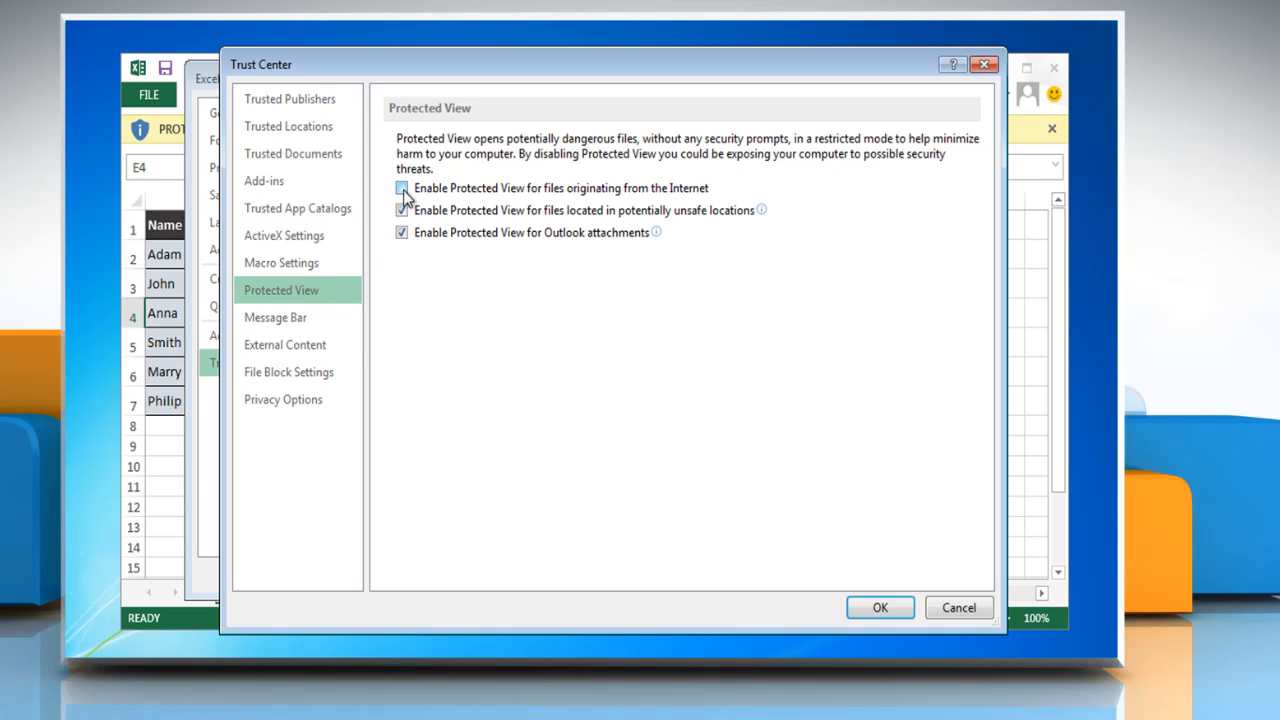
# Confirm both dialogs, quit Excel, and reopen Datasheet to check it opens without Protected View.
pyautogui.click(879, 607)
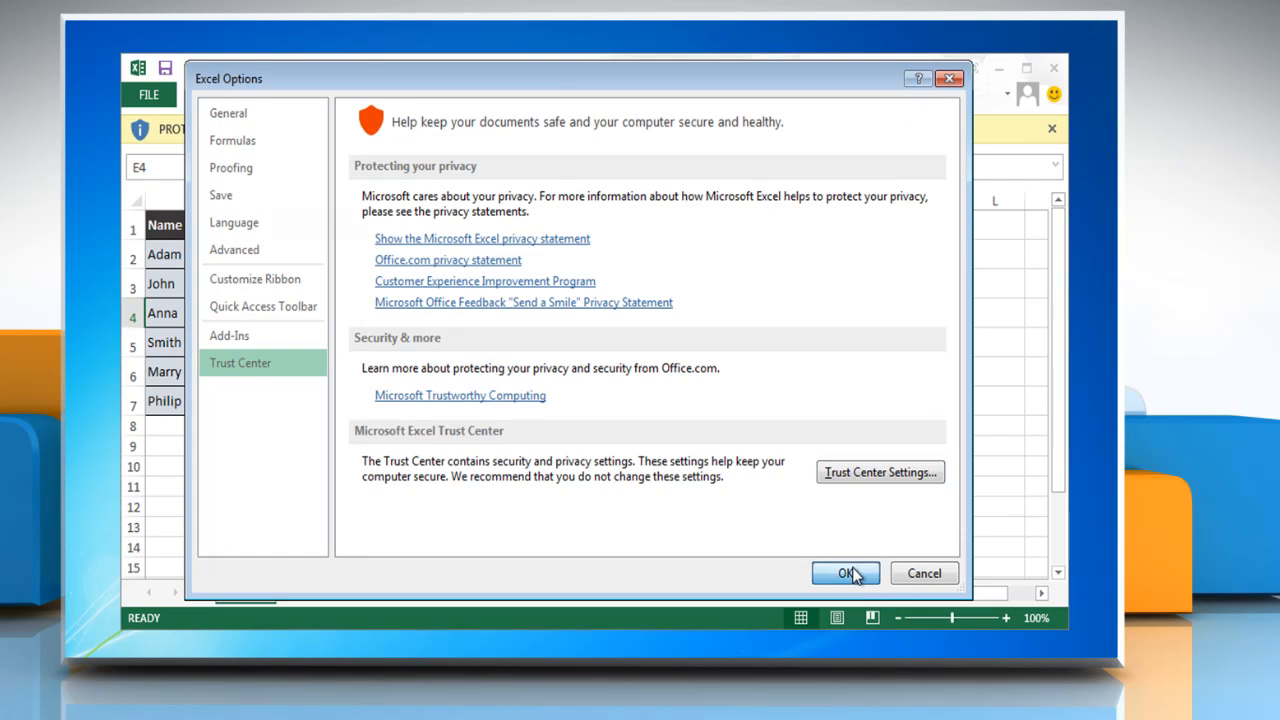
pyautogui.click(845, 573)
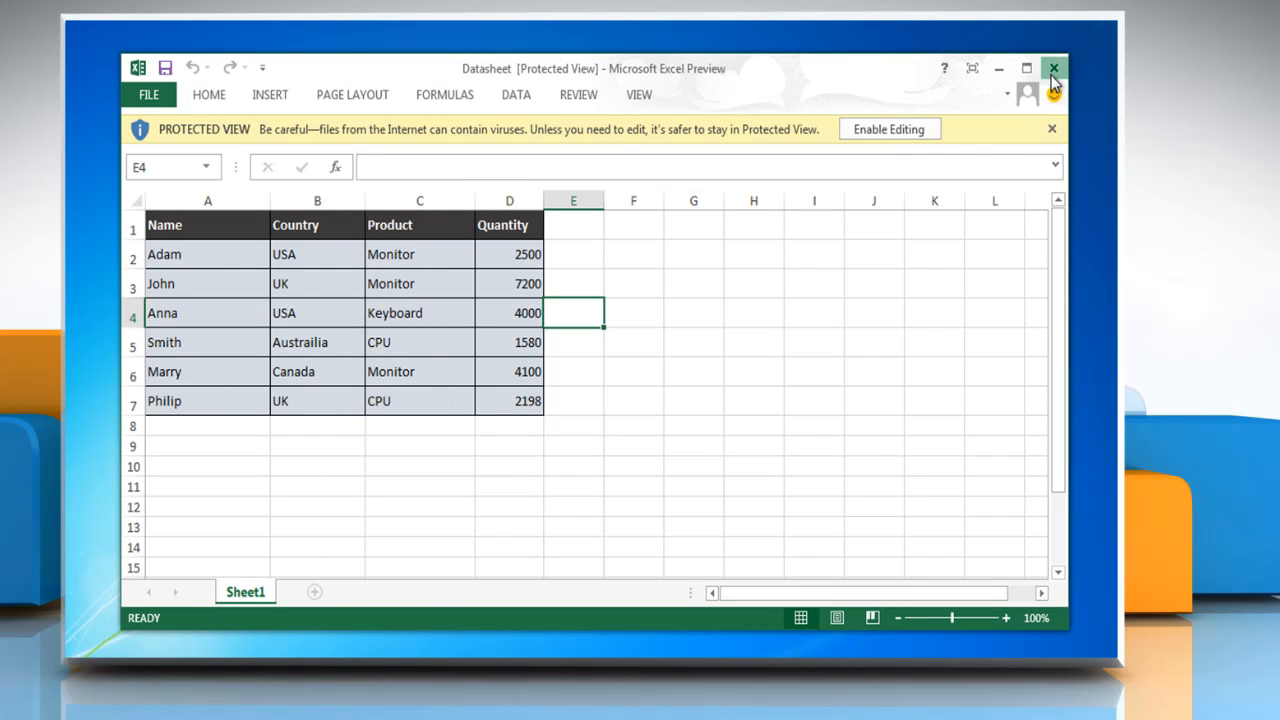
pyautogui.click(1053, 68)
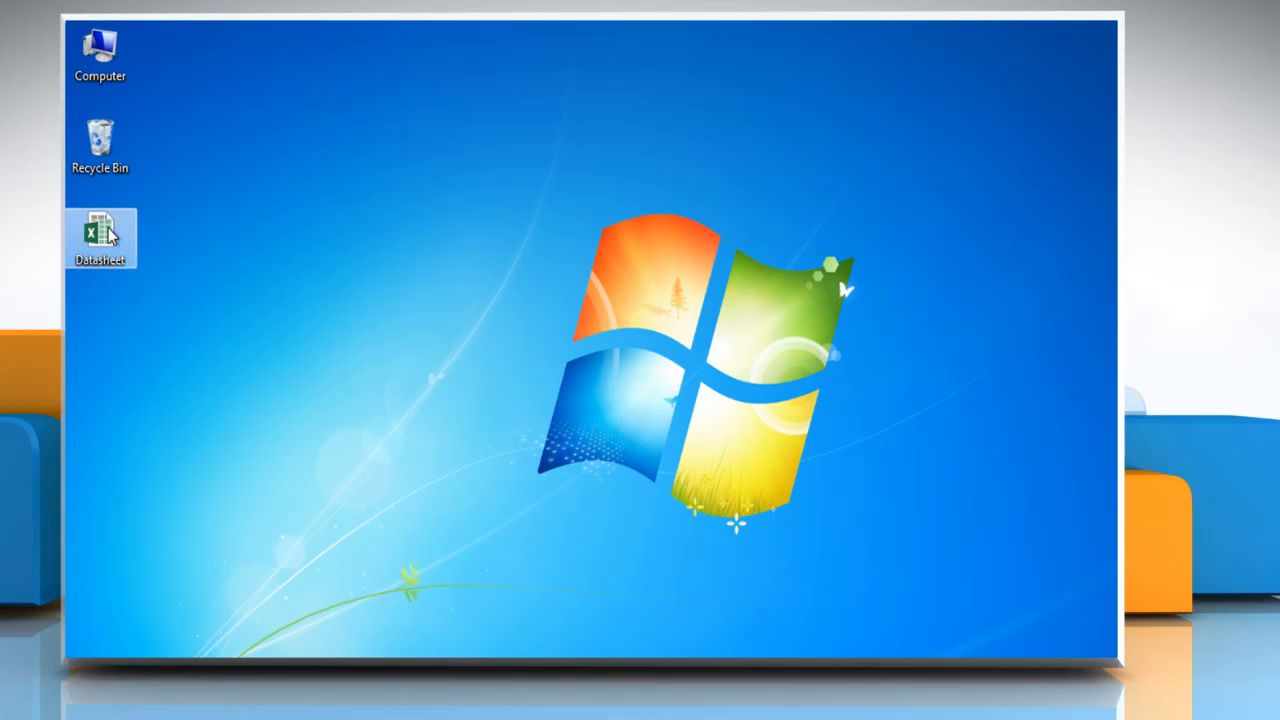
pyautogui.doubleClick(100, 237)
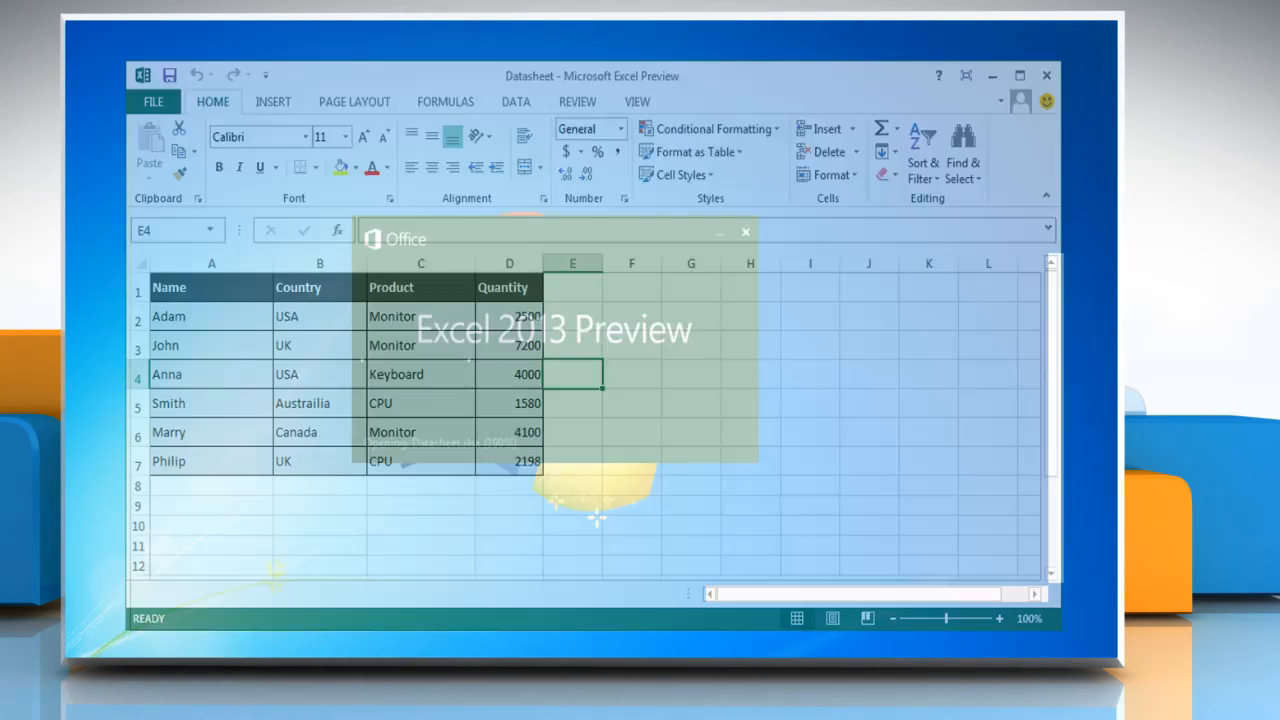